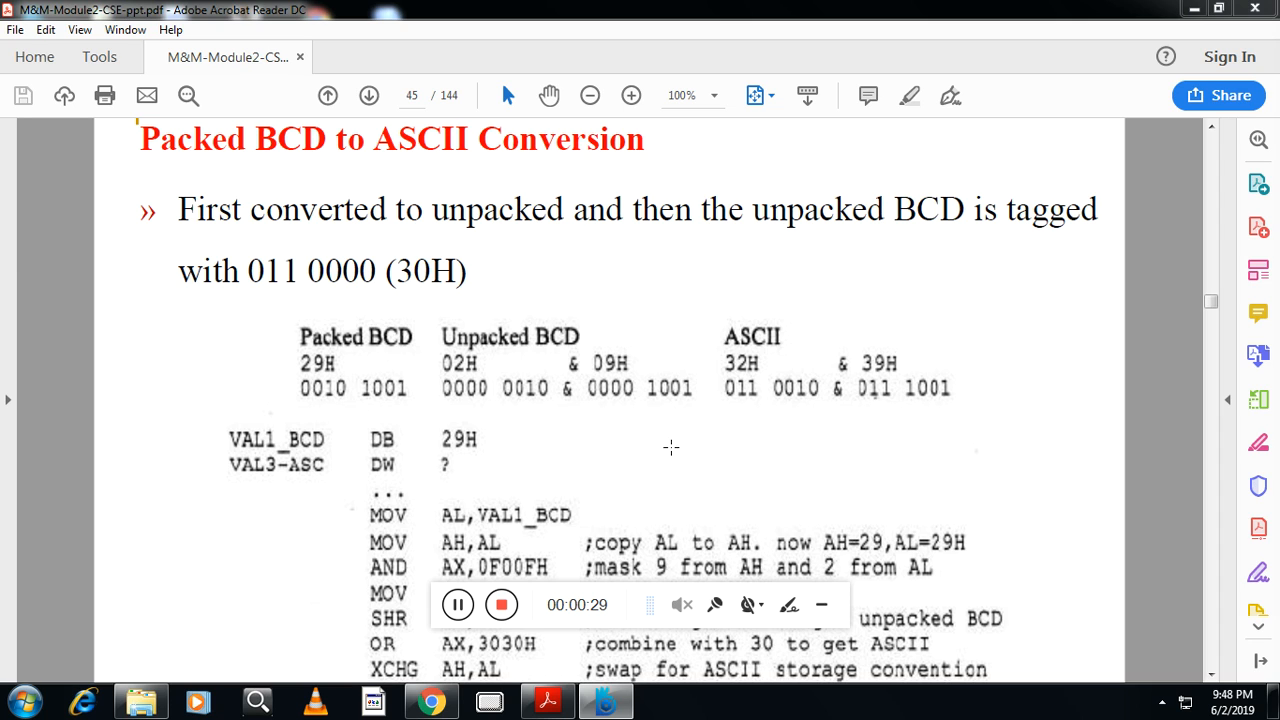
mouse_move(1050, 440)
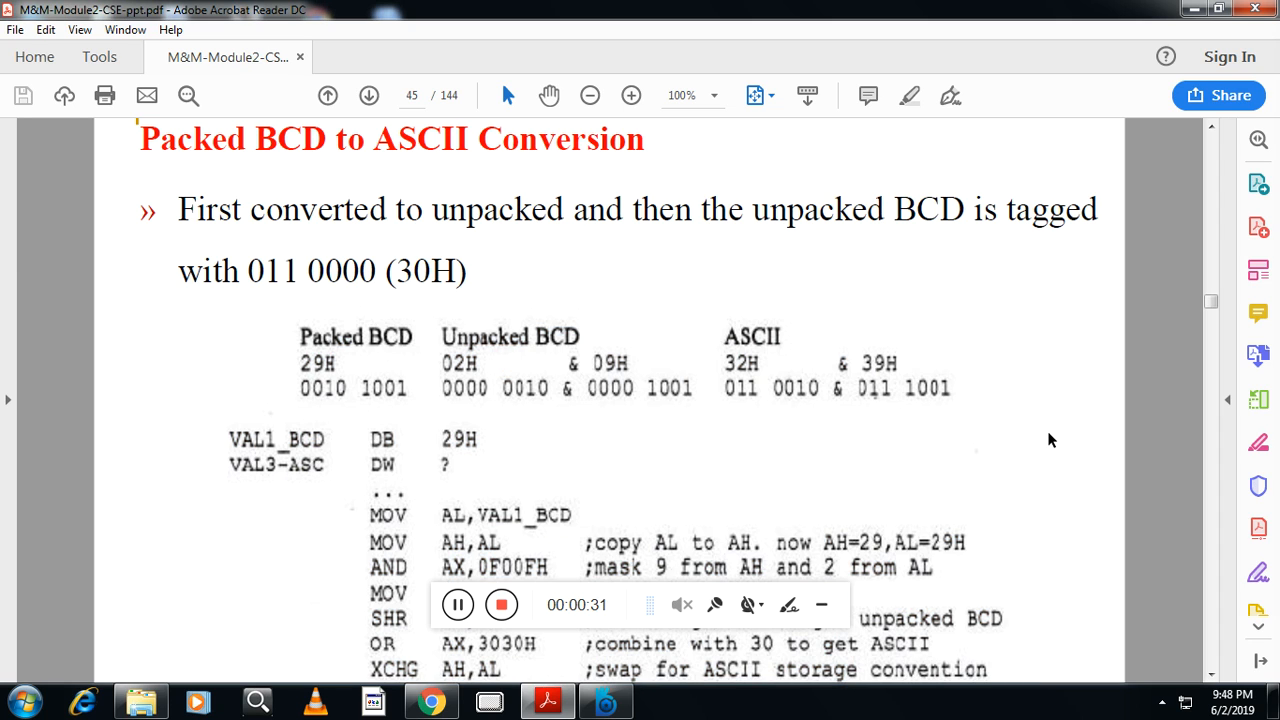
Scroll so the full listing shows, including the final MOV VAL3_ASC,AX instruction
scroll(down, 3)
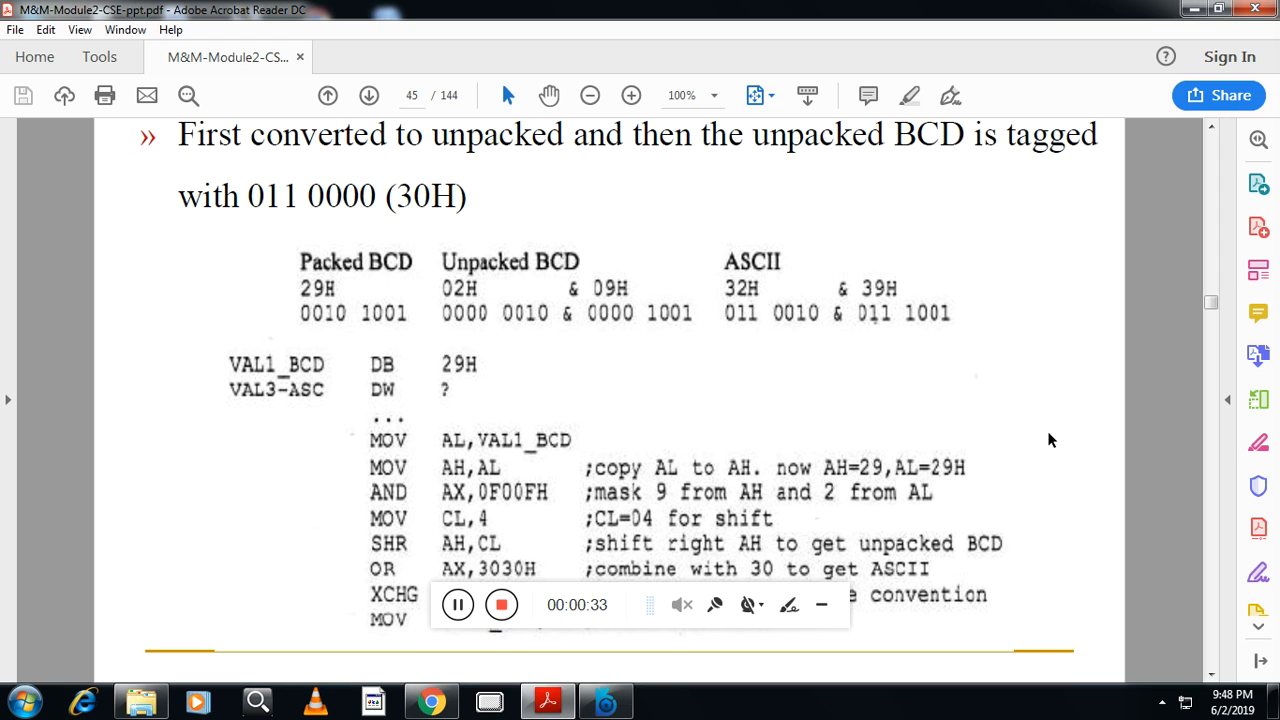
mouse_move(812, 212)
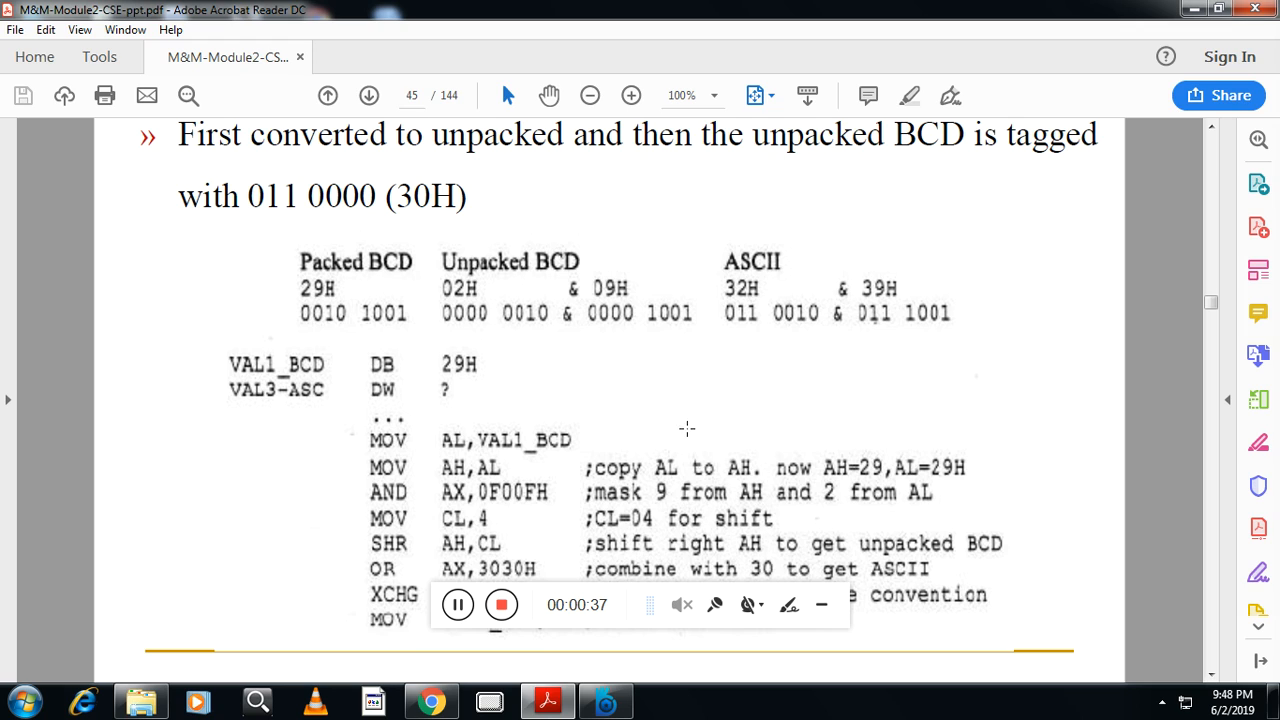
mouse_move(616, 660)
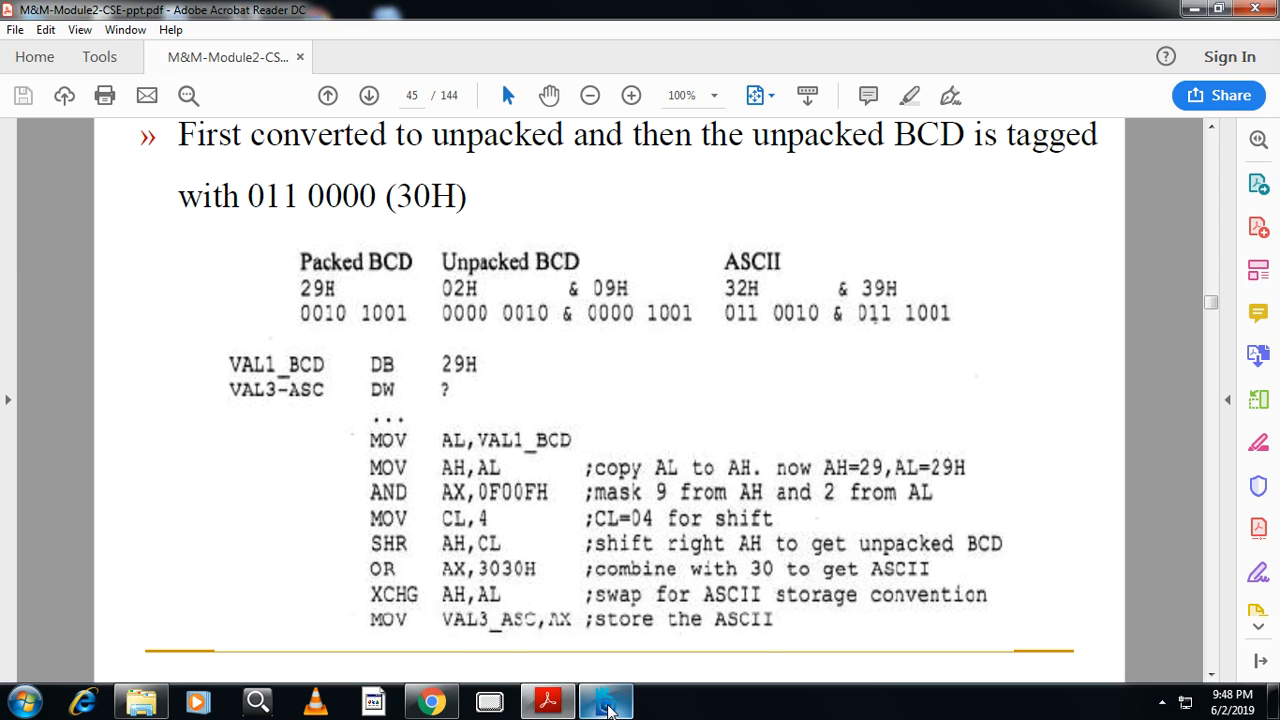
click(604, 700)
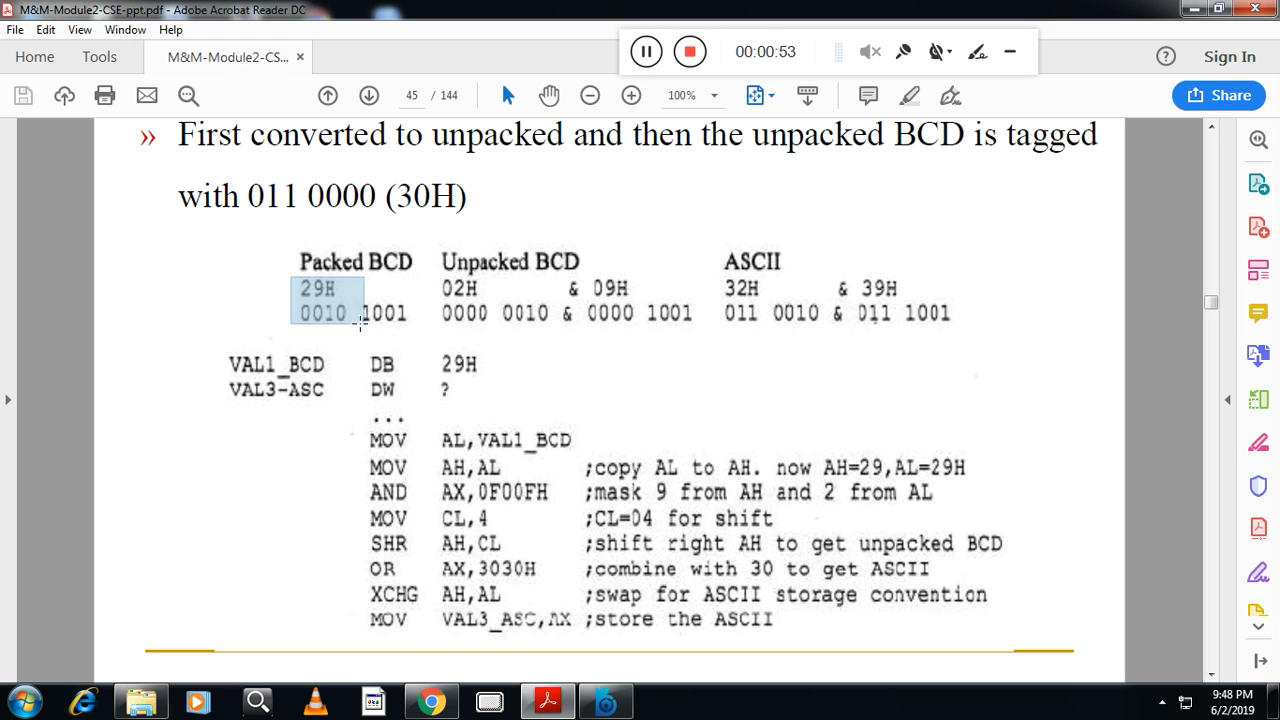
Select the table rows mapping packed 29H to unpacked 02H/09H and ASCII 32H/39H
drag(360, 300, 716, 320)
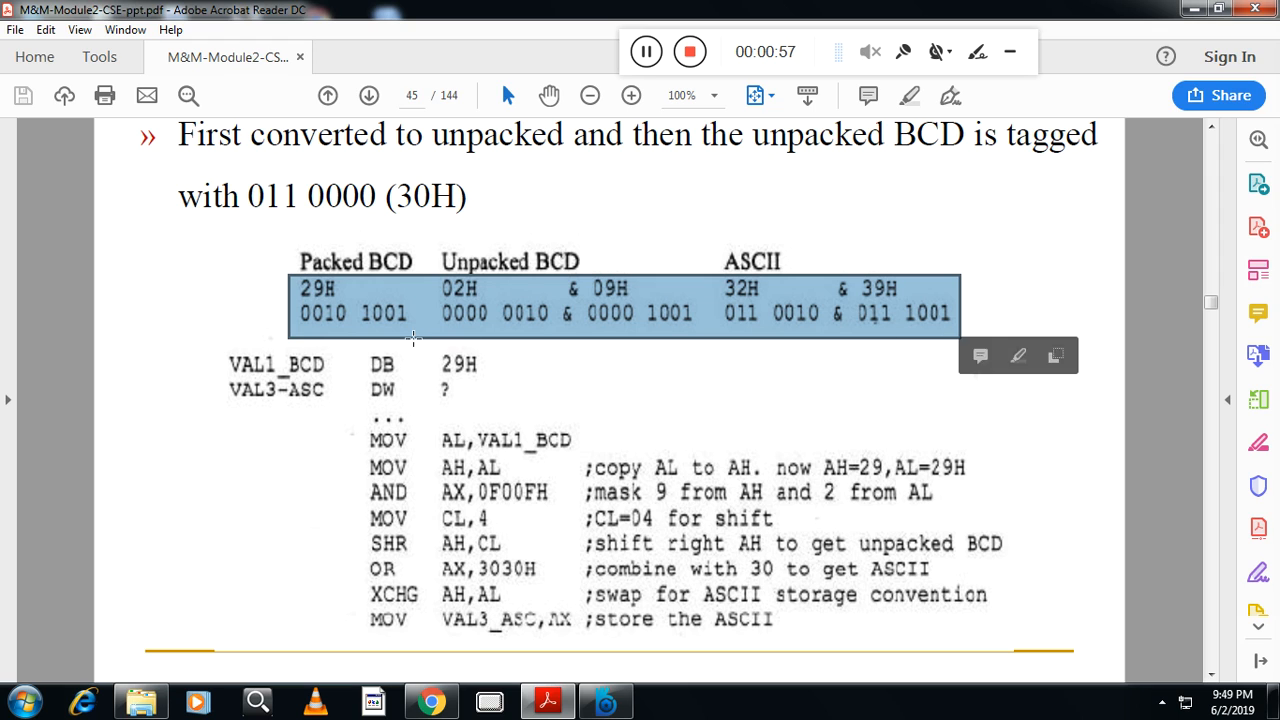
mouse_move(348, 316)
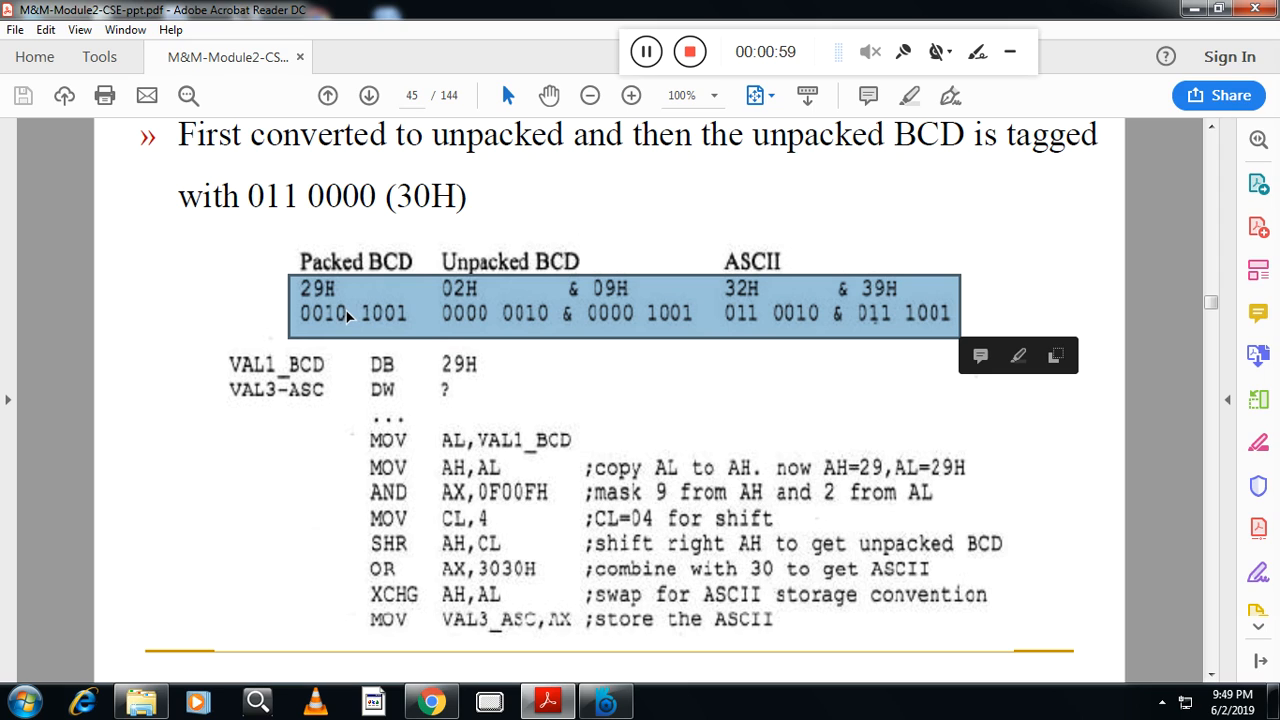
mouse_move(364, 318)
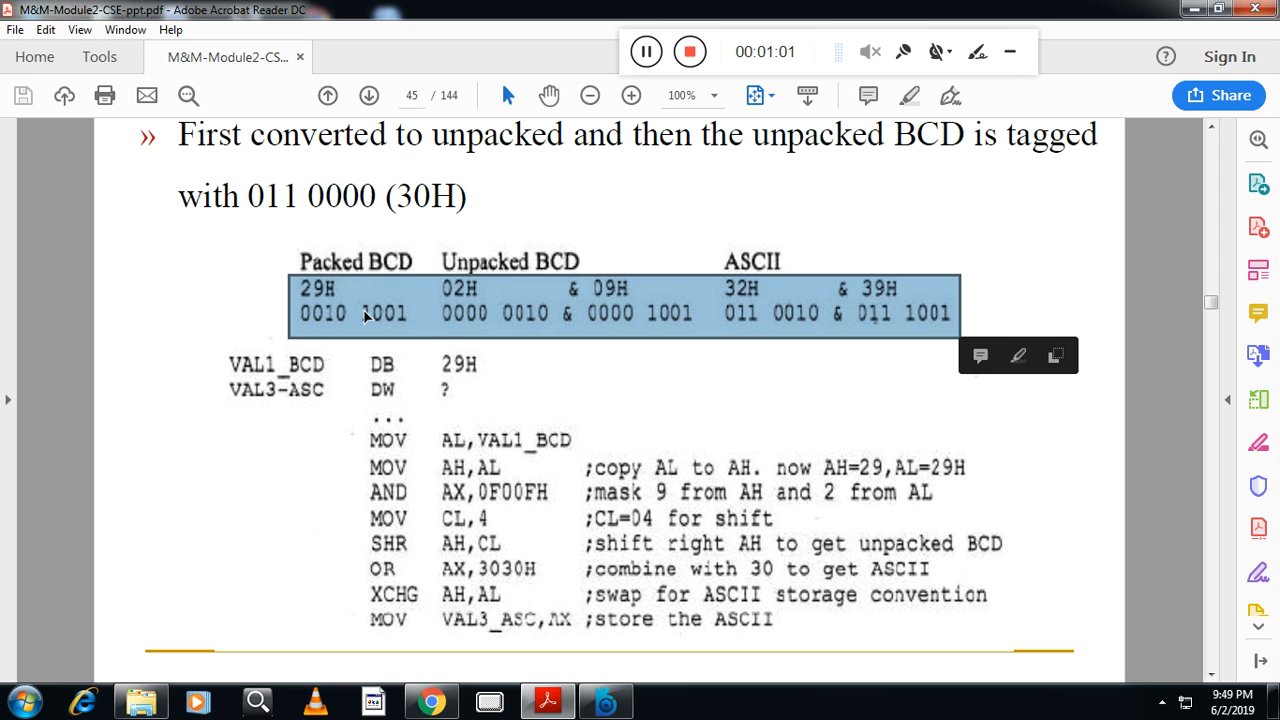
mouse_move(468, 312)
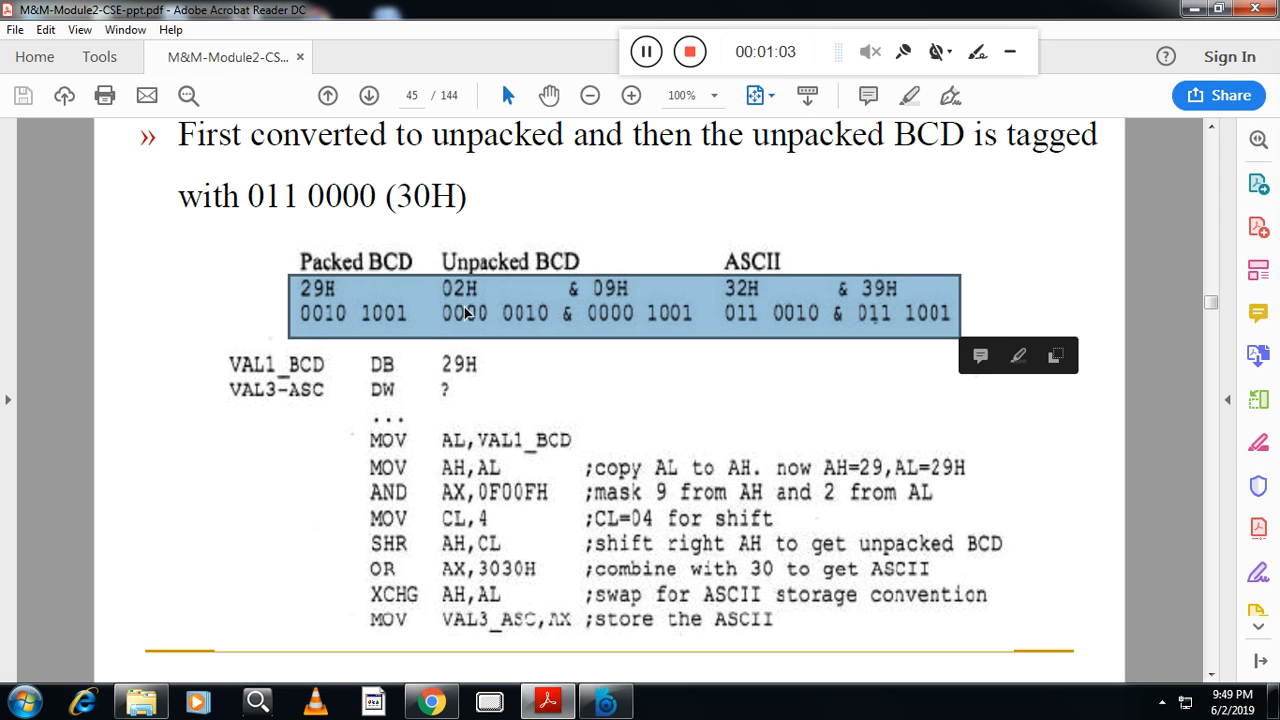
mouse_move(488, 300)
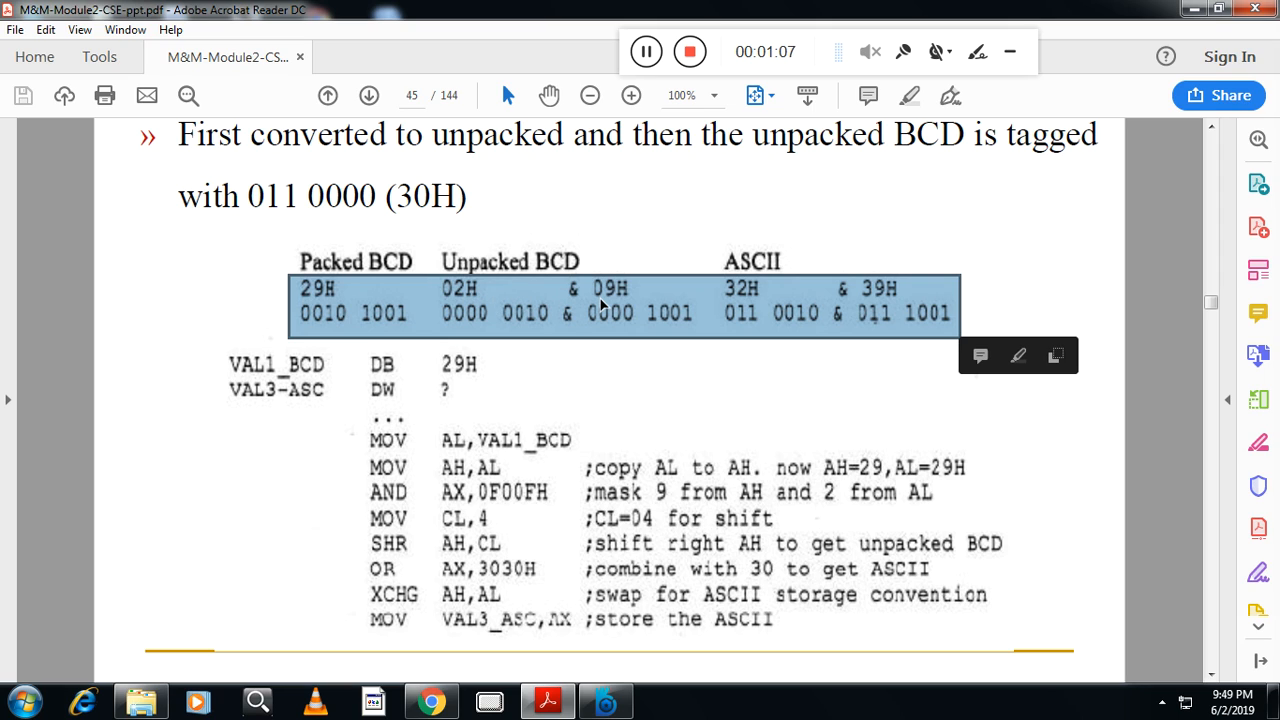
mouse_move(710, 304)
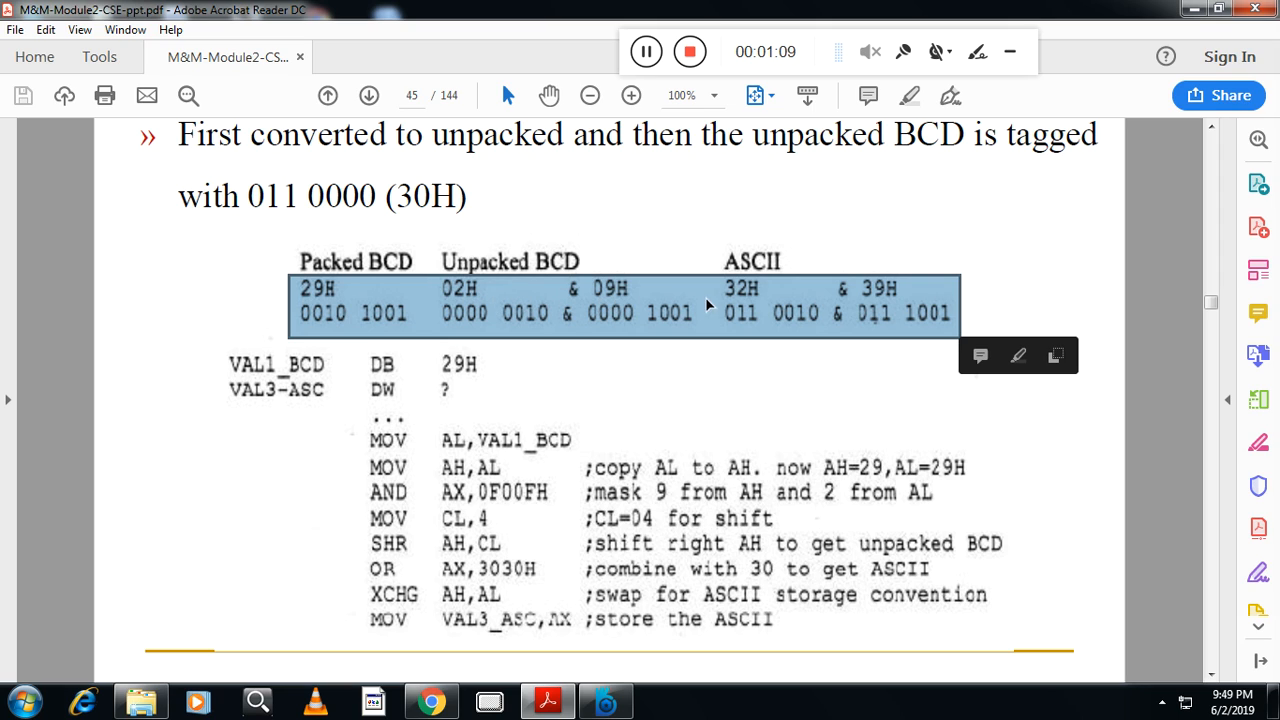
mouse_move(556, 300)
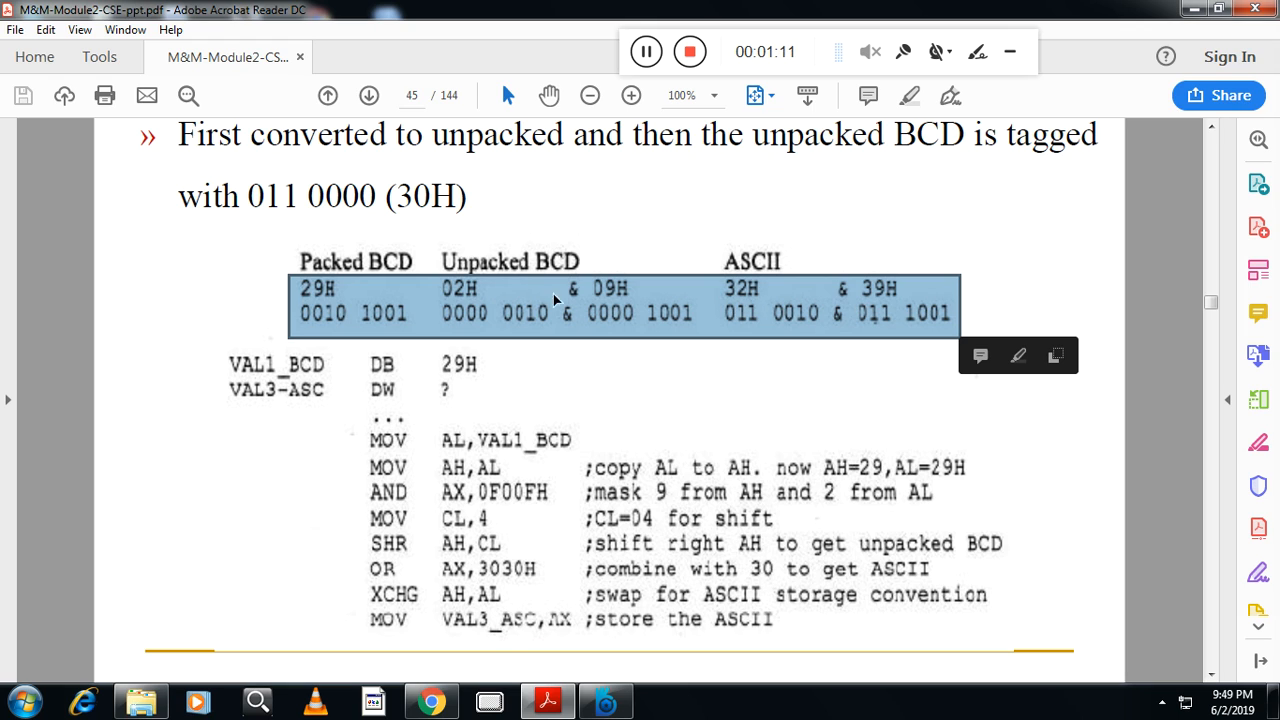
mouse_move(344, 308)
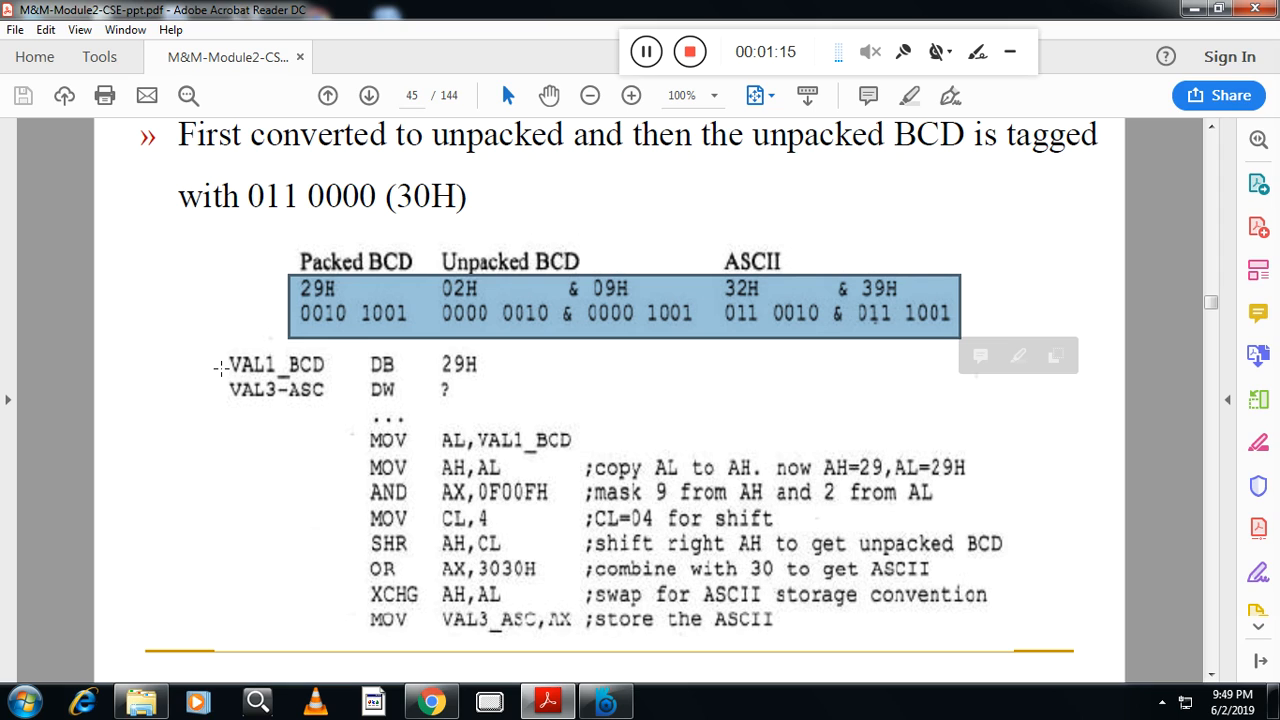
mouse_move(400, 356)
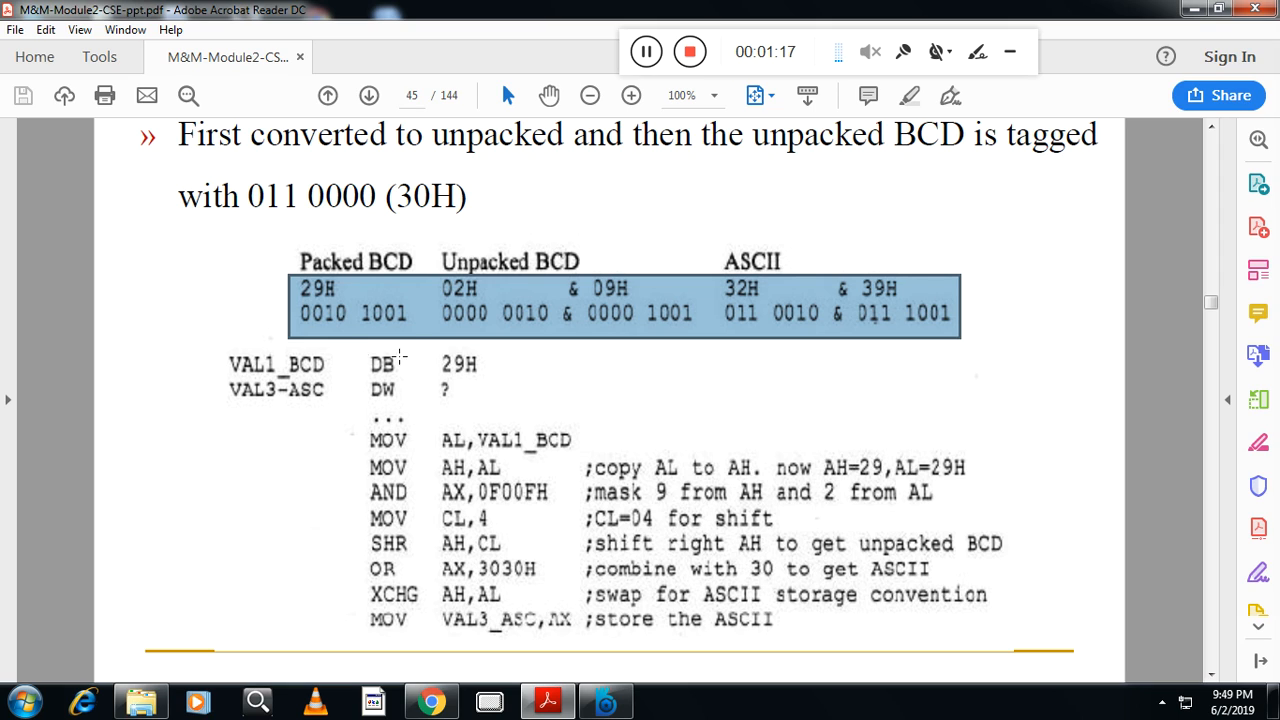
mouse_move(230, 374)
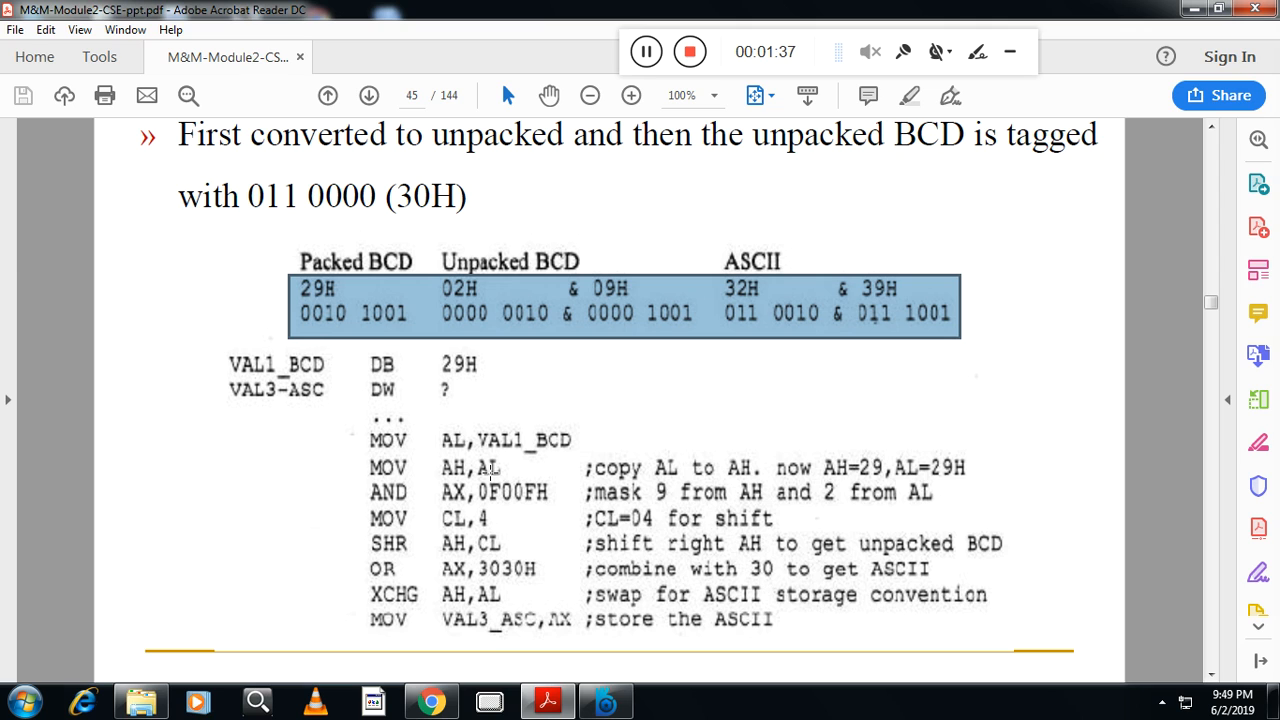
mouse_move(476, 472)
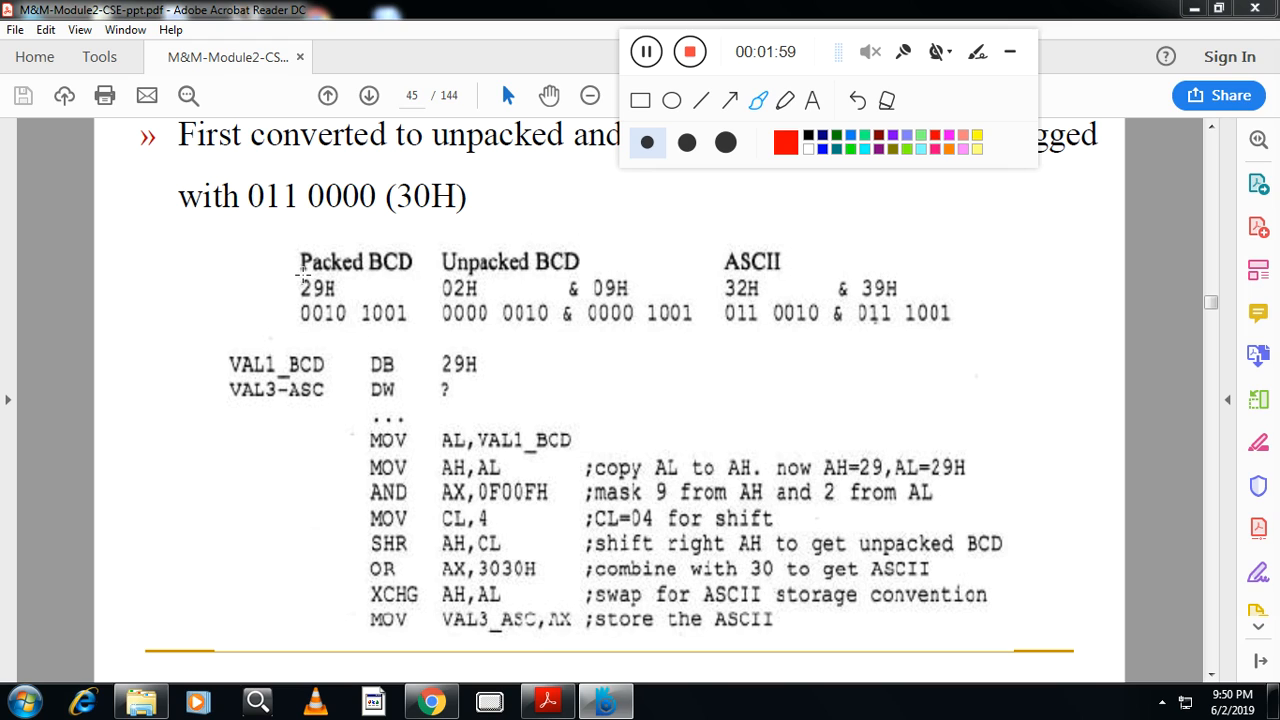
Mark 29H and write red AH and AL labels, each with 29 beneath, beside VAL1_BCD
drag(296, 284, 316, 296)
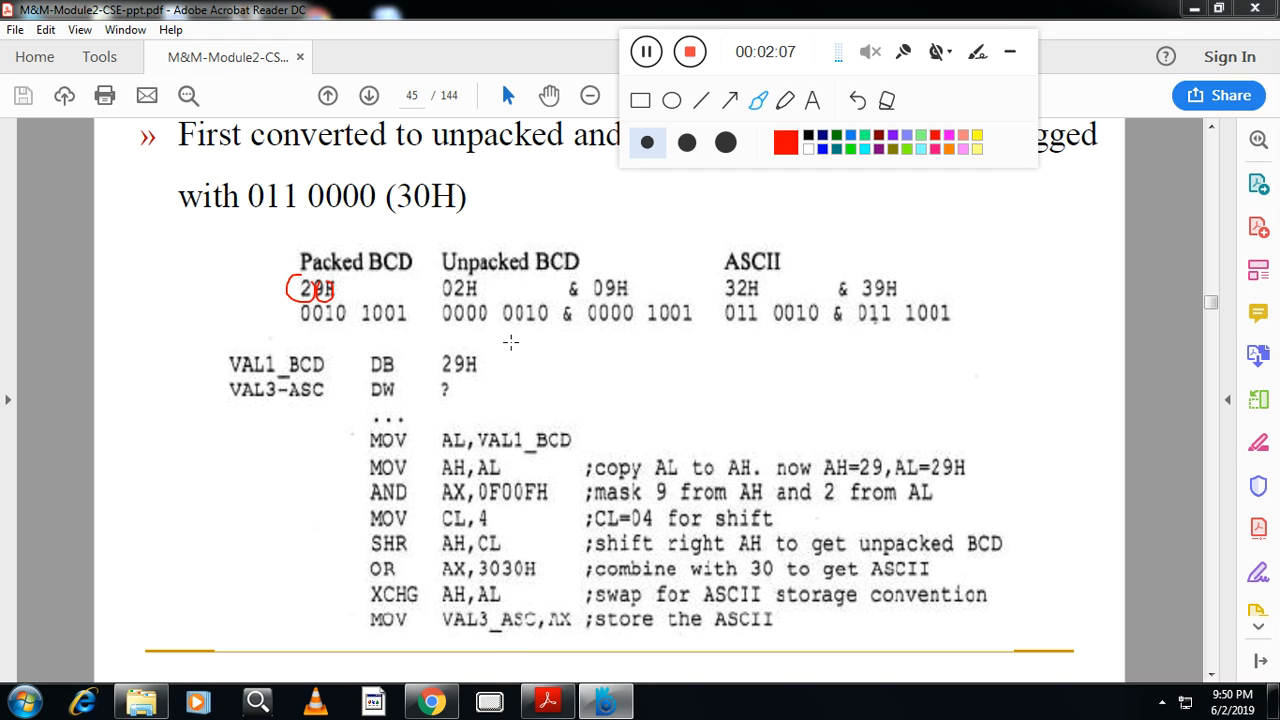
mouse_move(684, 380)
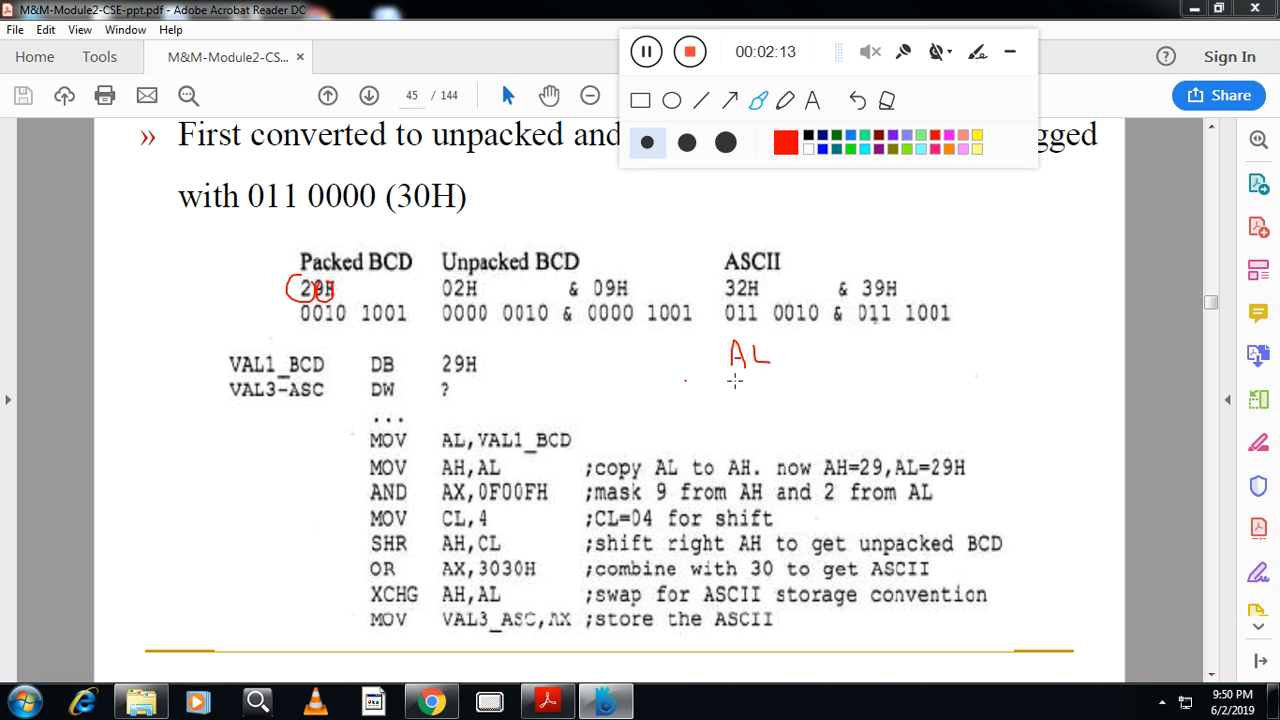
drag(730, 390, 750, 396)
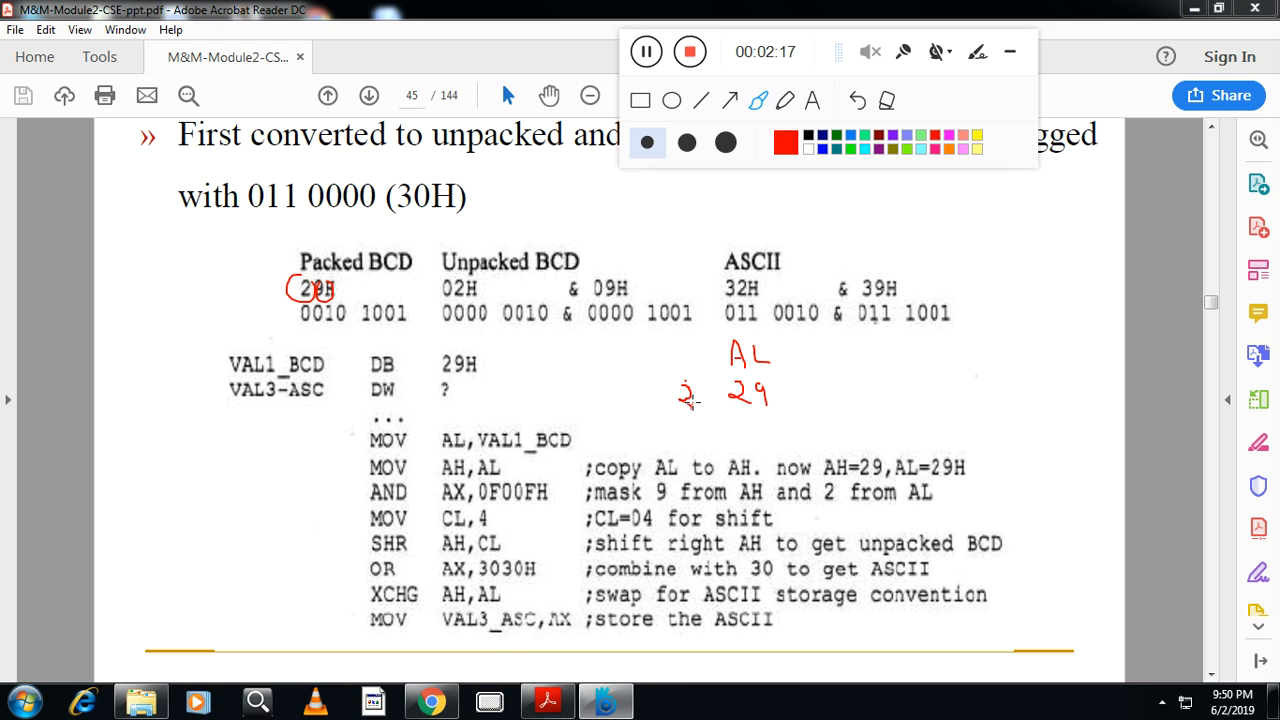
drag(680, 400, 710, 400)
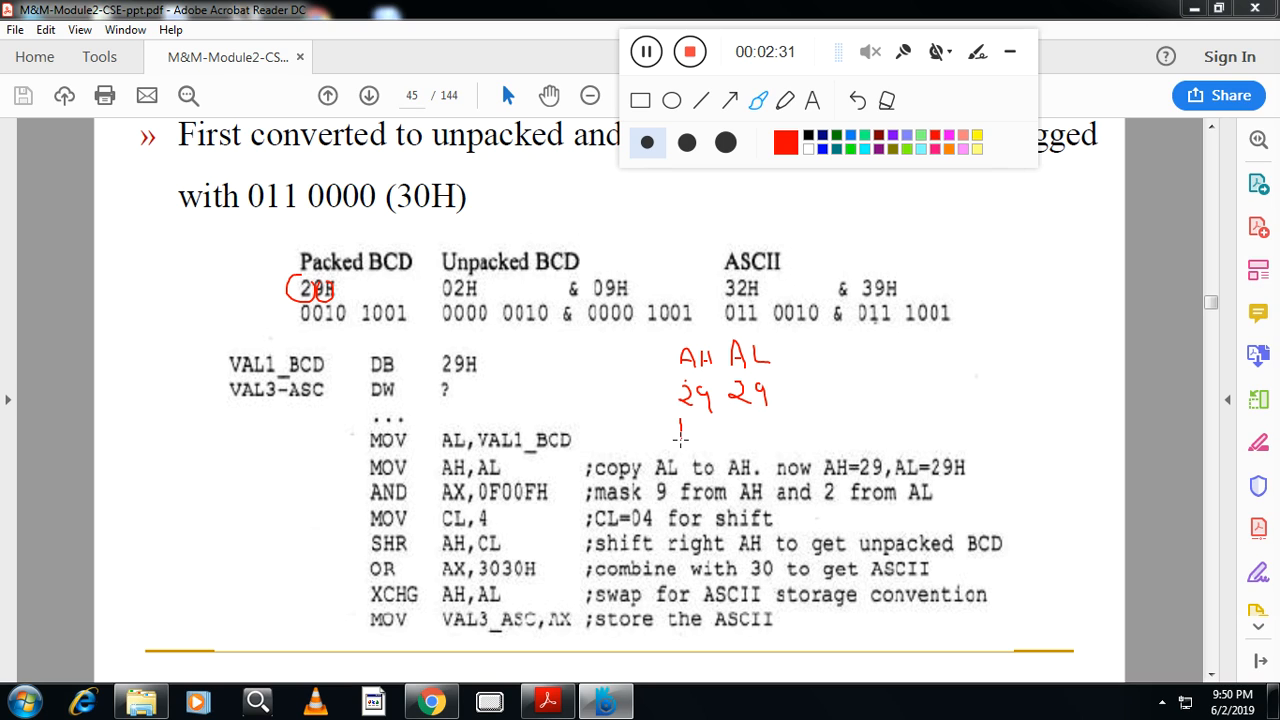
Write the mask values 0F 0F under 29 29 in red and underline them
drag(682, 424, 688, 436)
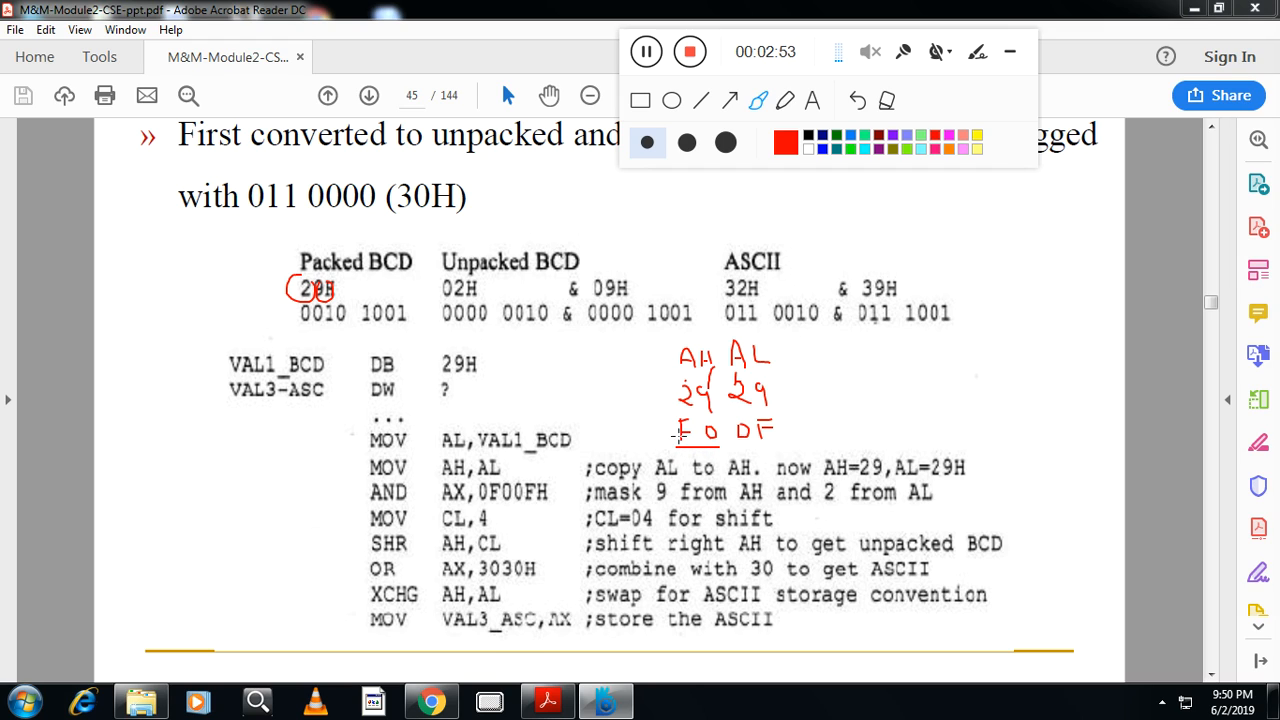
mouse_move(678, 430)
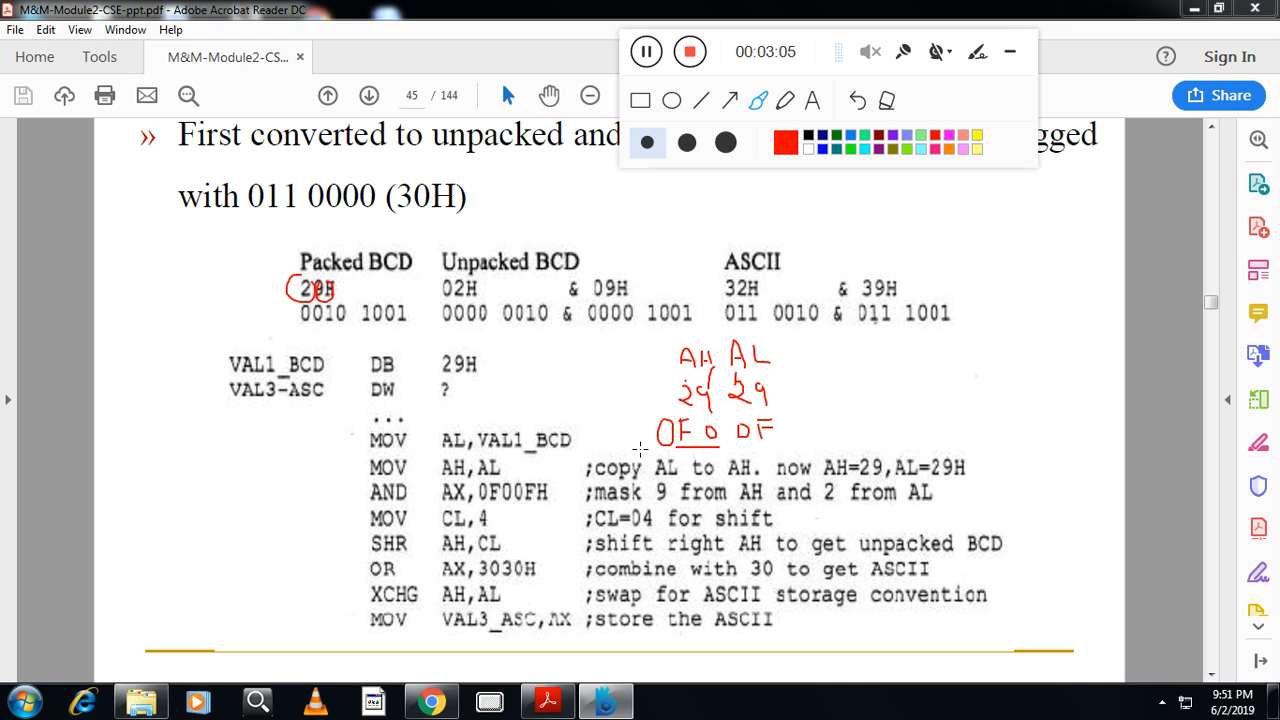
drag(640, 450, 828, 450)
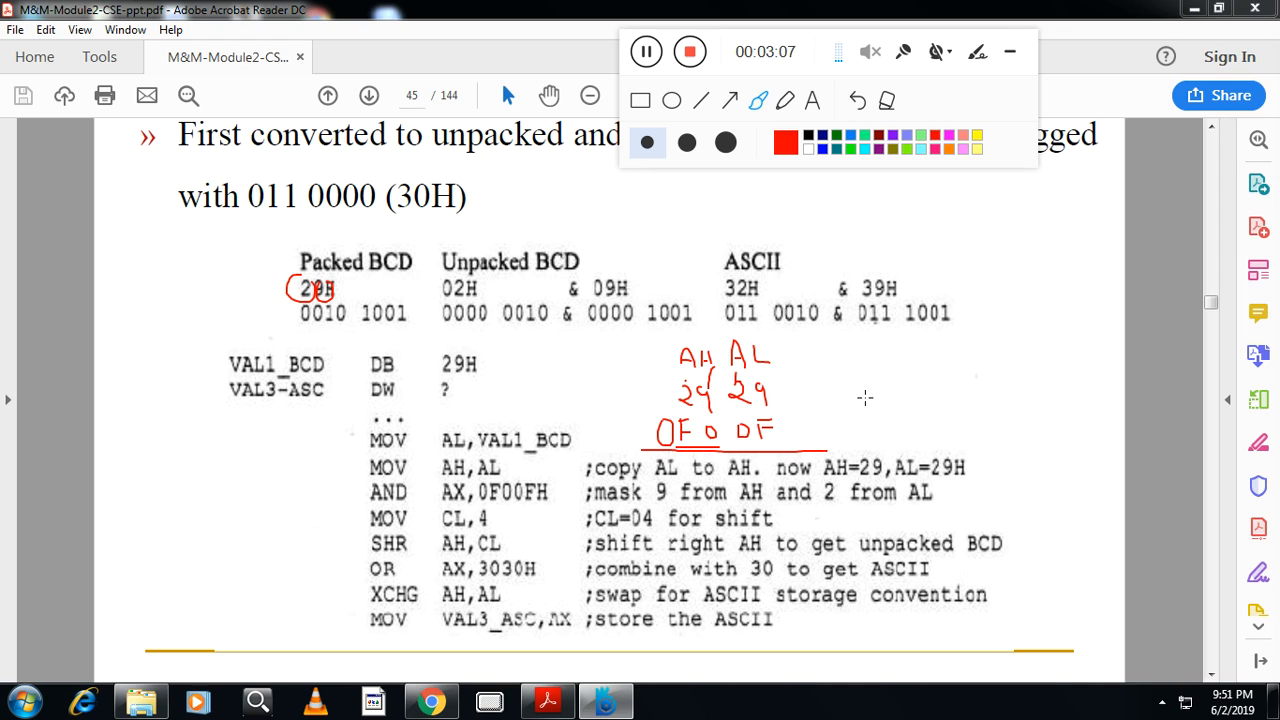
Write the AND result 20 09 to the right and label its columns AH and AL
drag(870, 376, 878, 400)
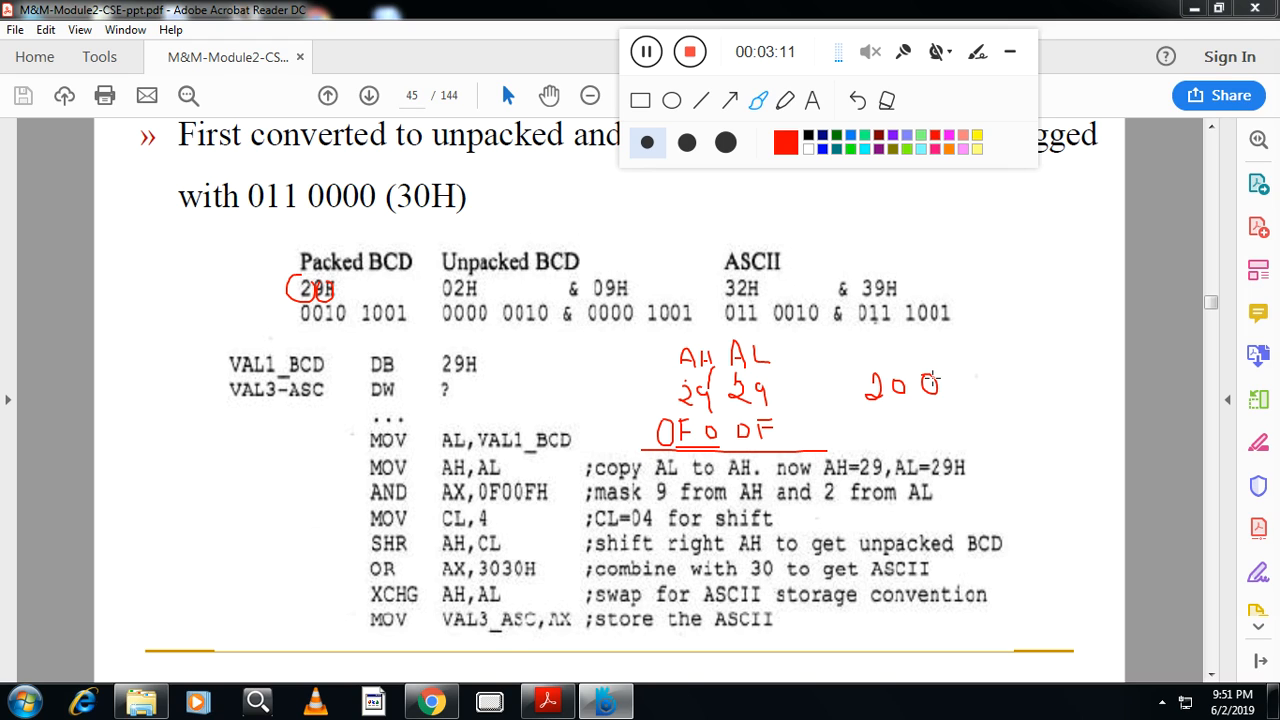
drag(944, 370, 964, 400)
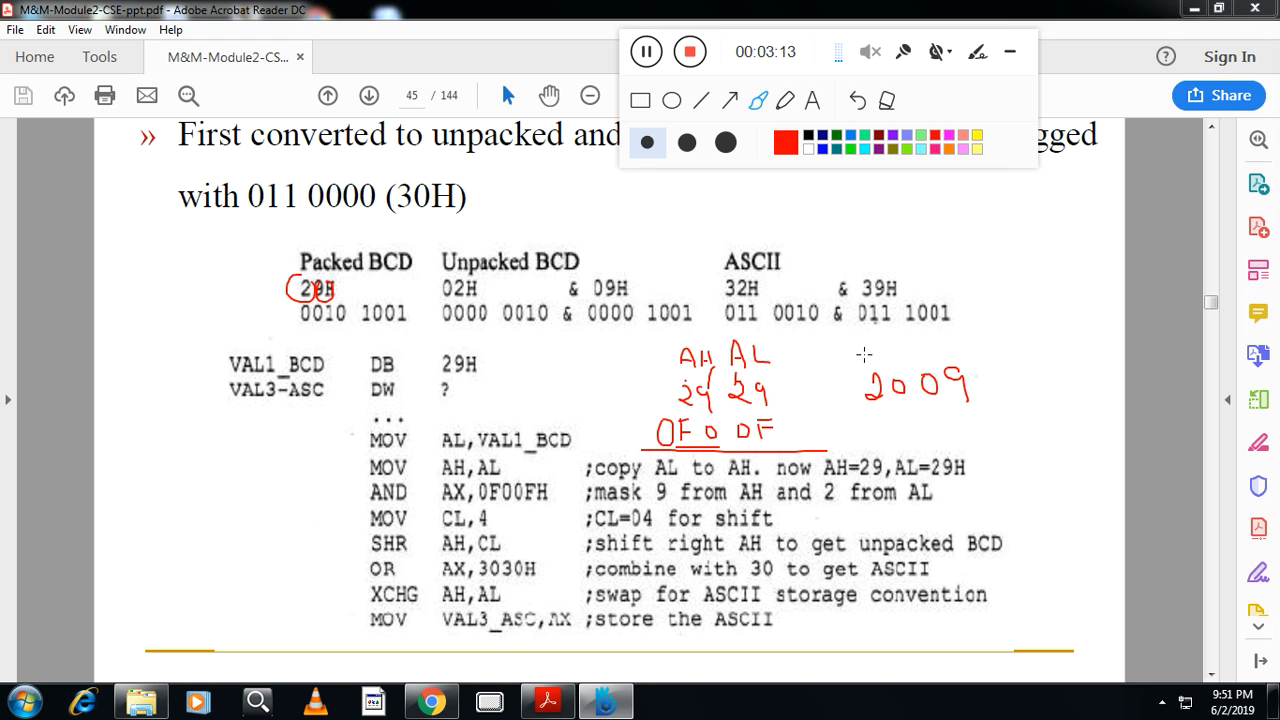
drag(864, 360, 884, 344)
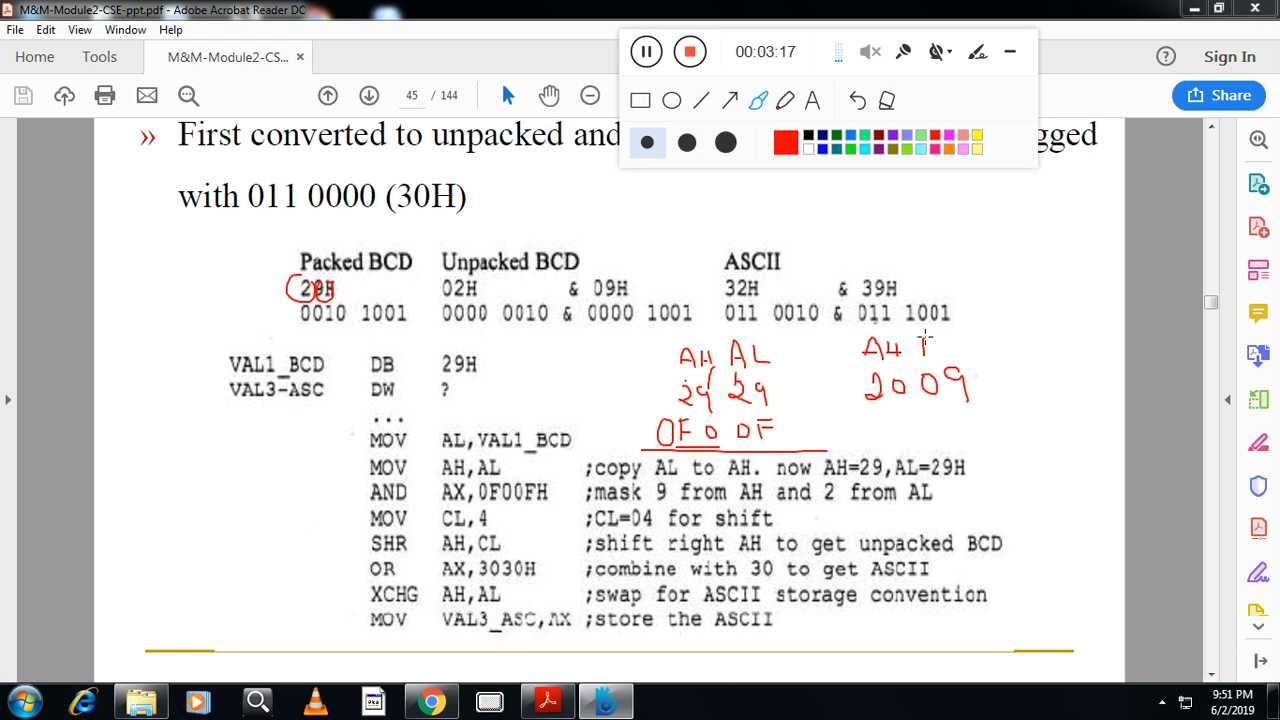
drag(924, 340, 964, 364)
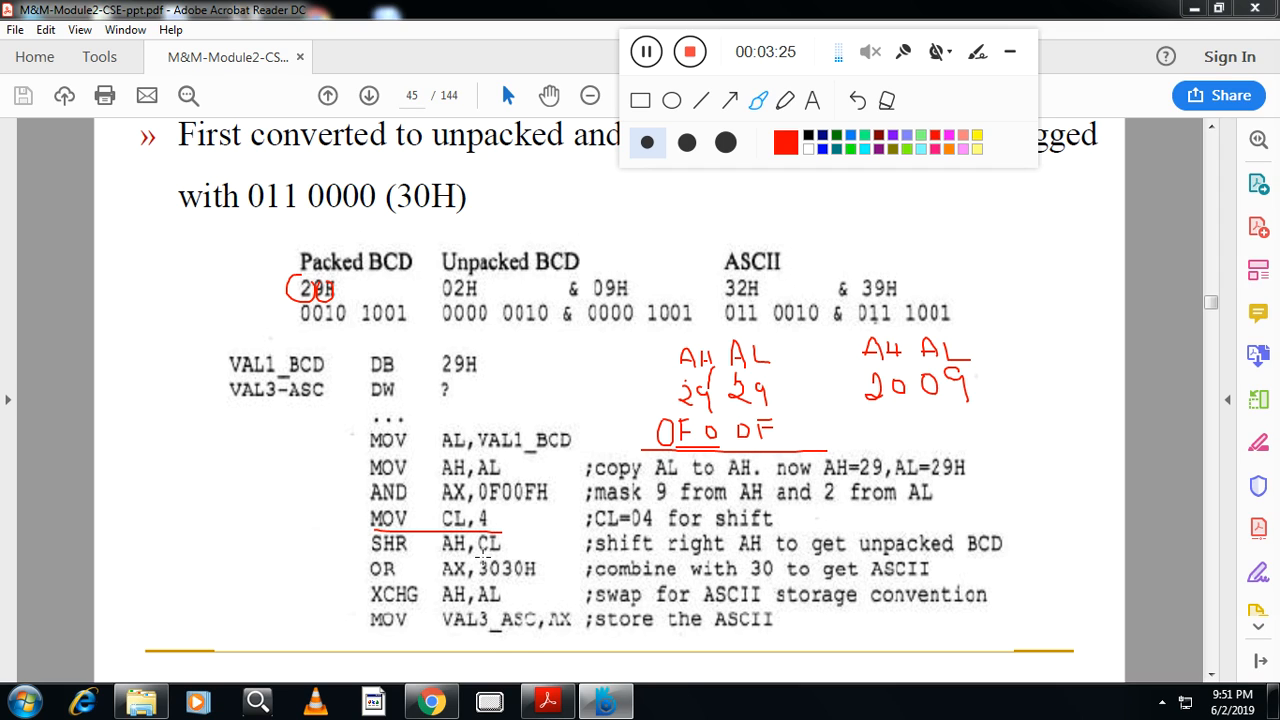
mouse_move(868, 414)
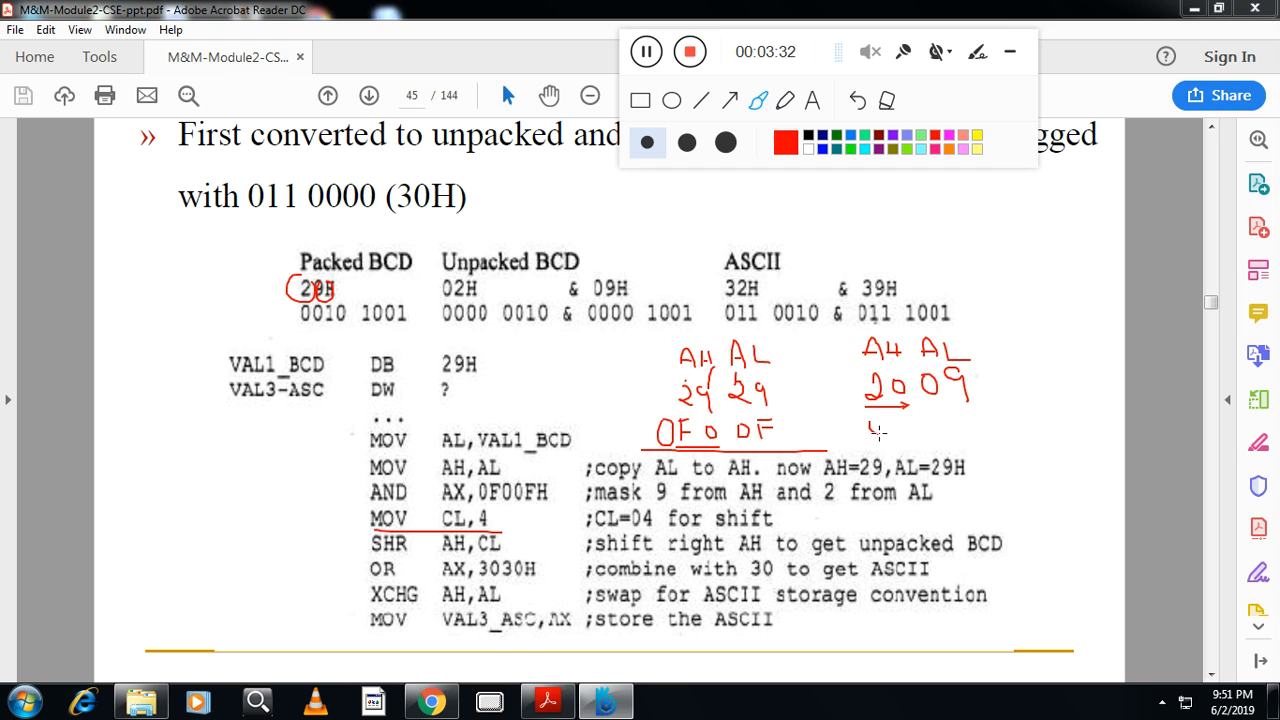
Draw the shift-by-4 arrow under 2009, then mark and circle the XCHG AH,AL line
drag(872, 420, 904, 430)
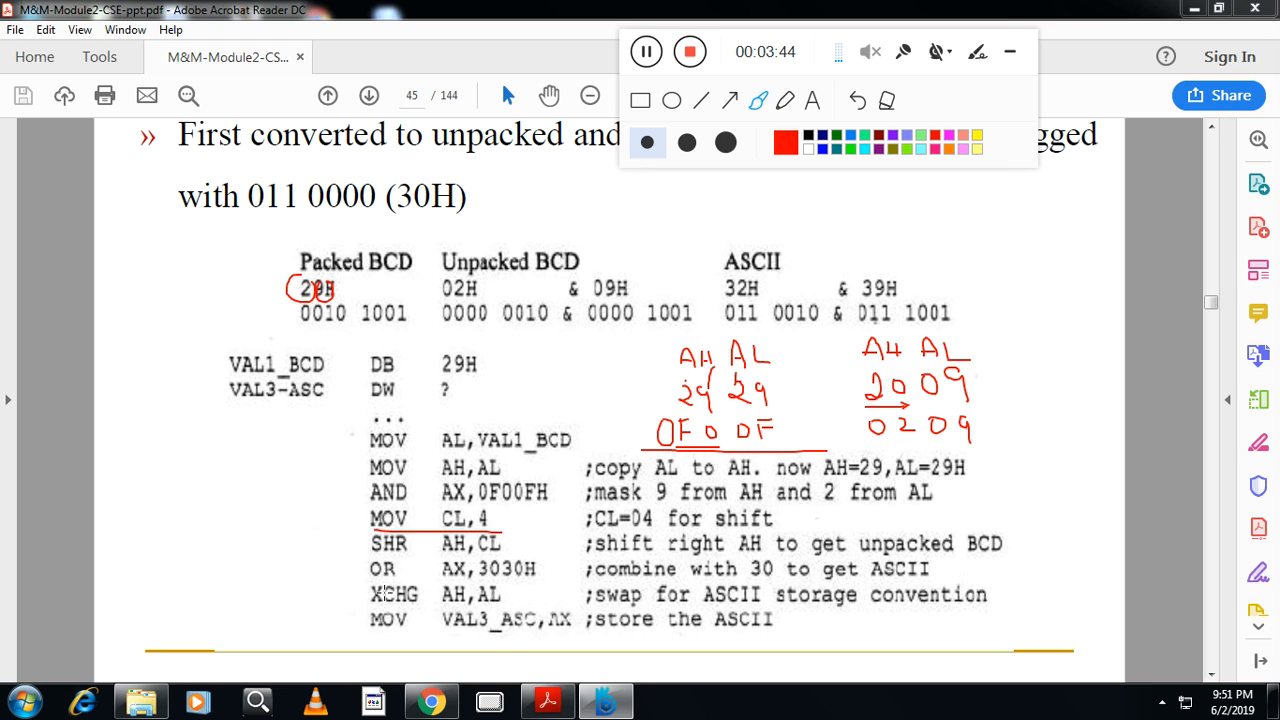
mouse_move(876, 452)
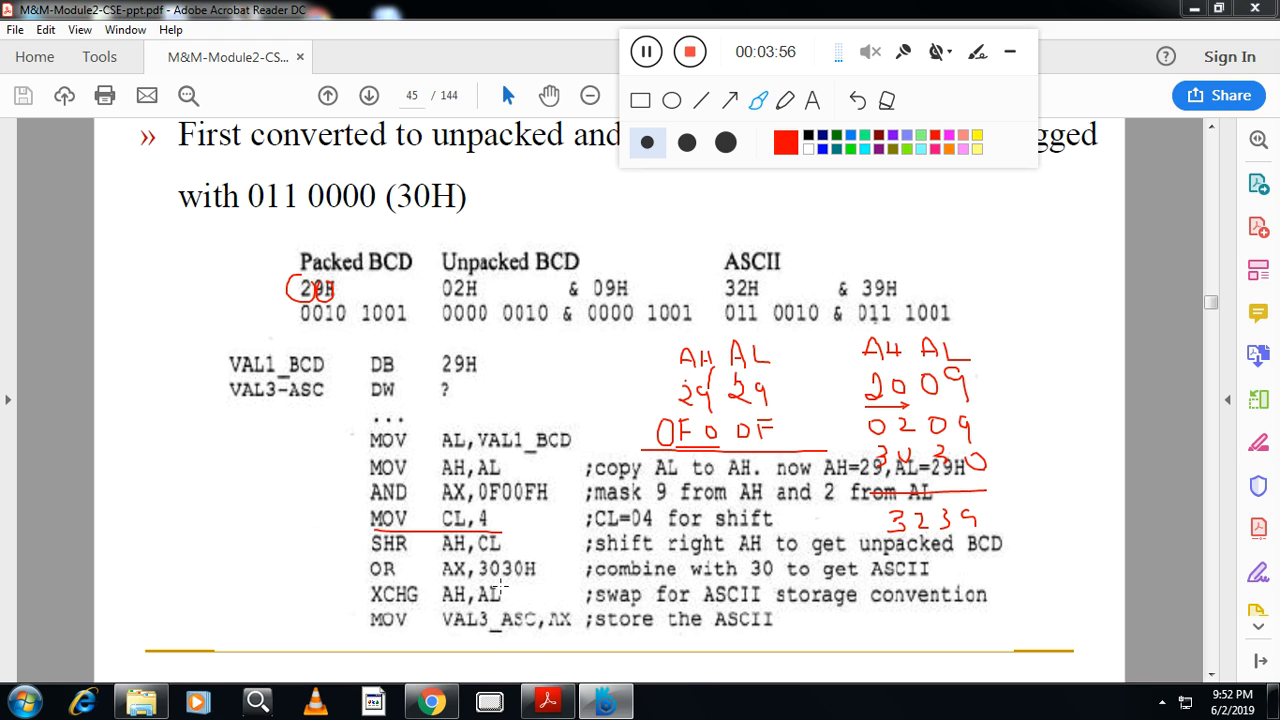
drag(338, 598, 500, 604)
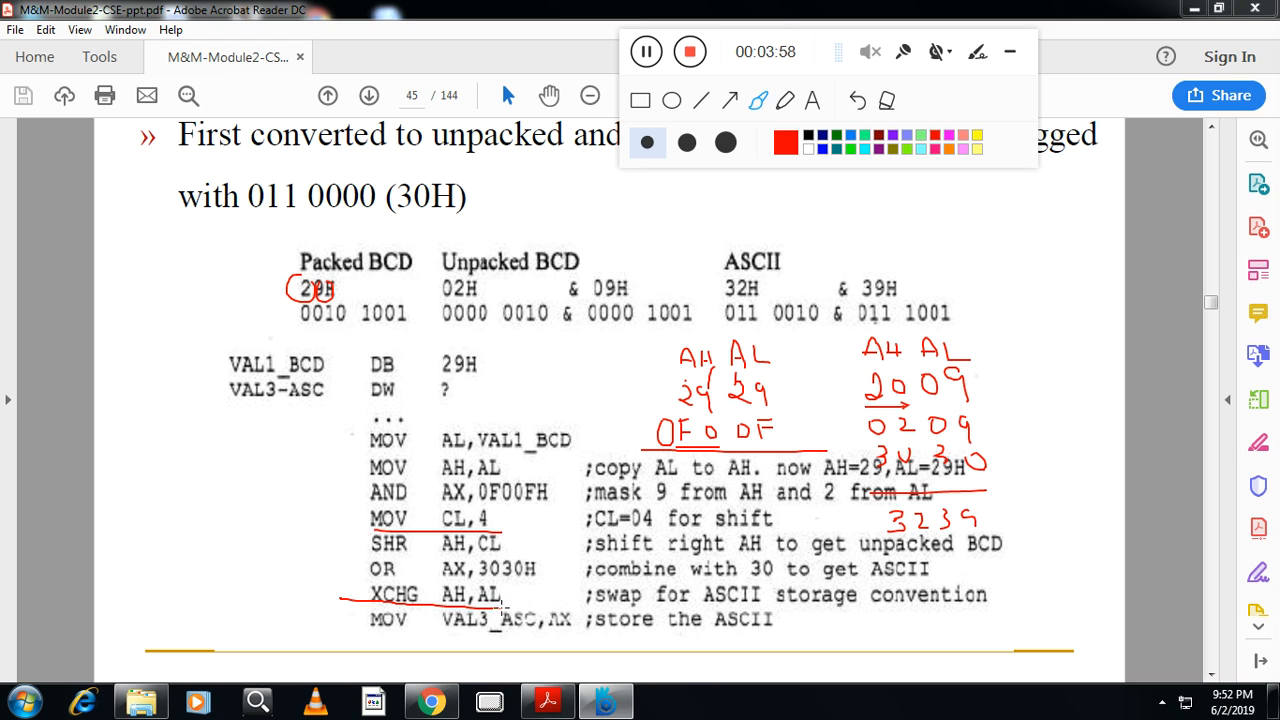
drag(356, 584, 510, 600)
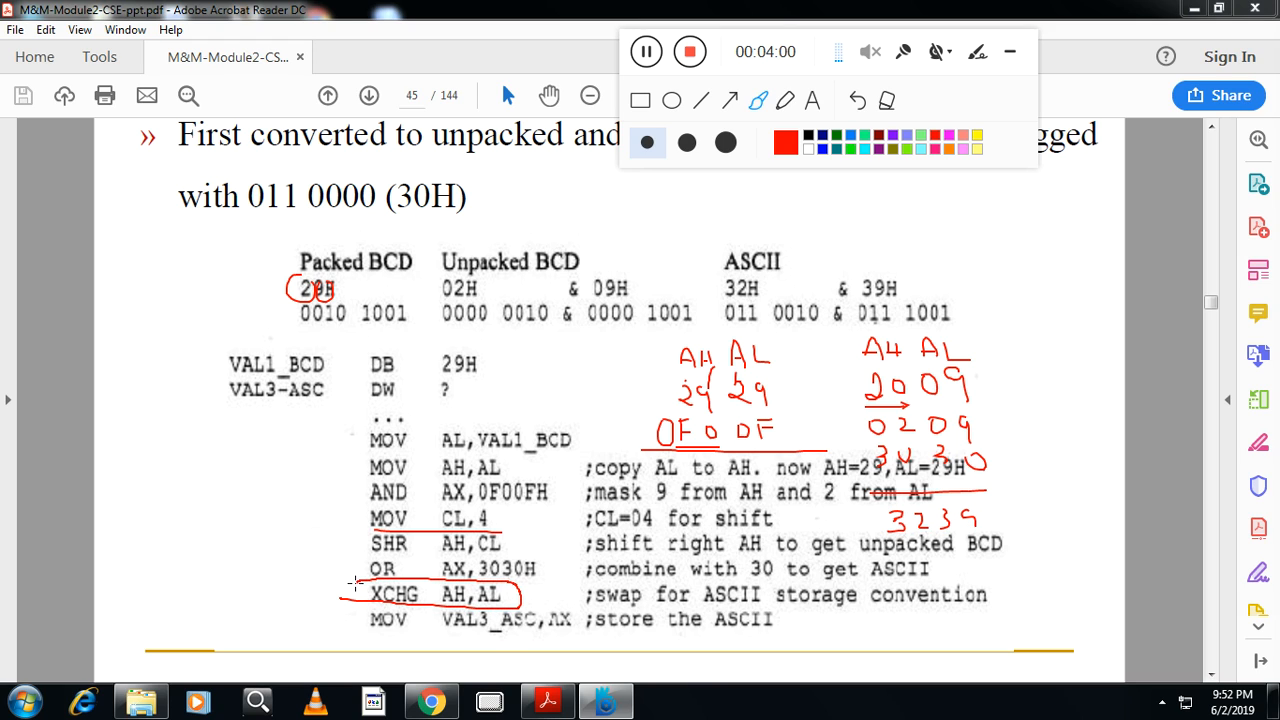